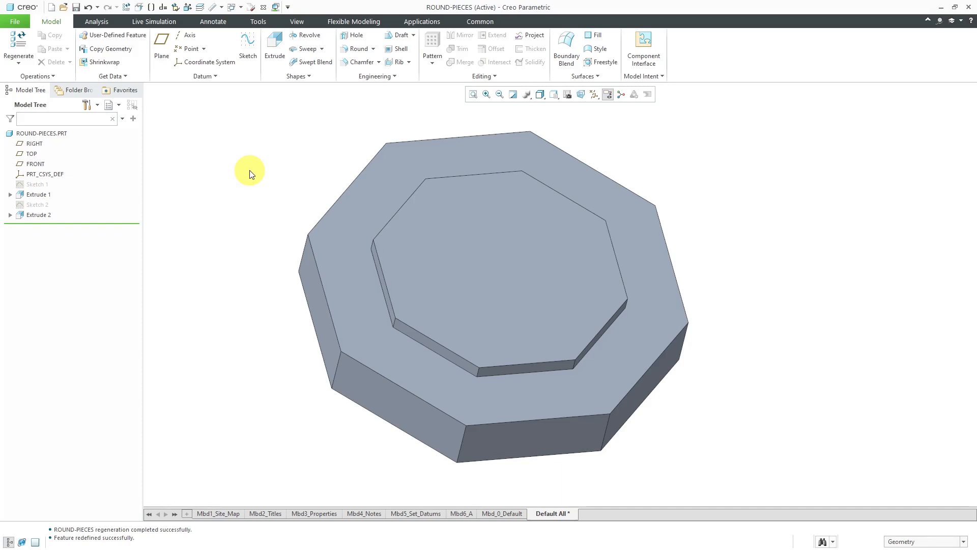
{"action": "mouse_move", "coordinate": [216, 164]}
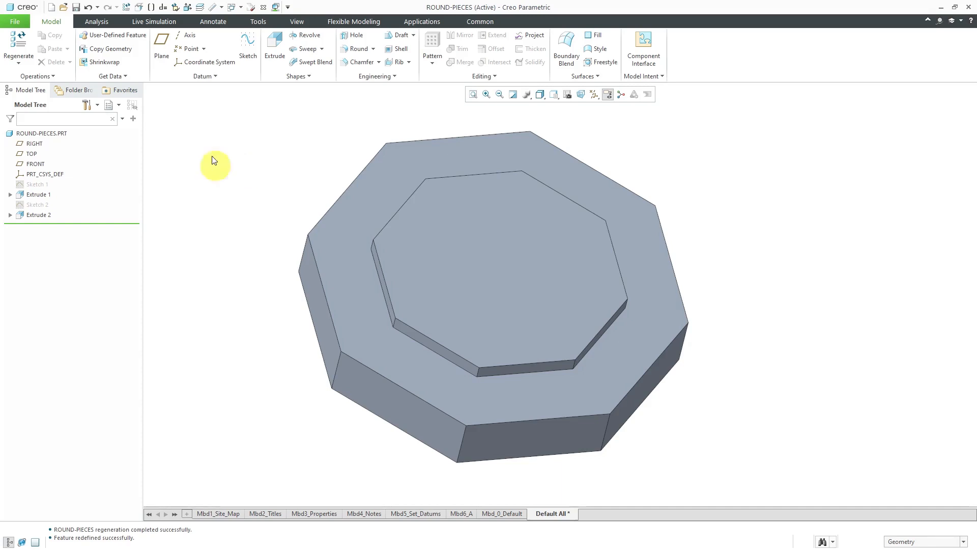
{"action": "mouse_move", "coordinate": [101, 163]}
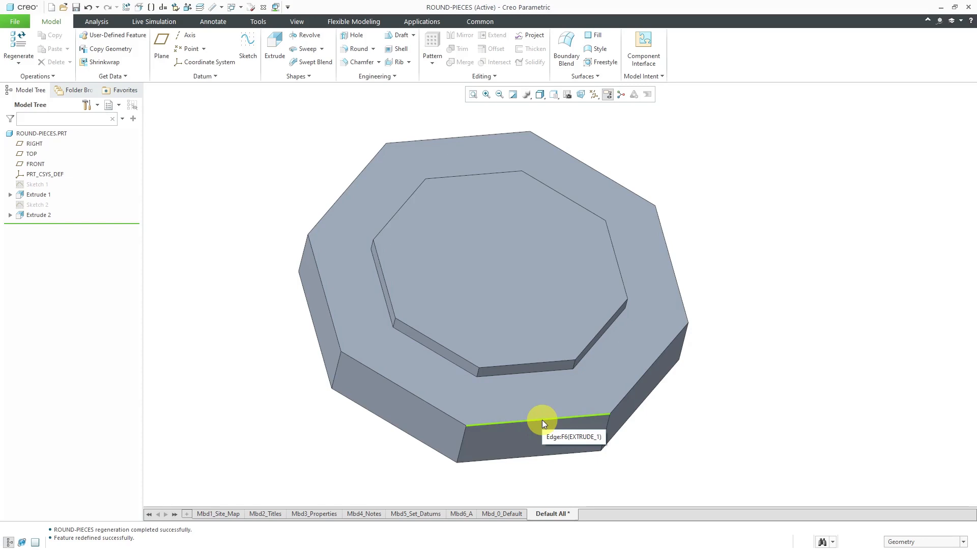
- Chamfer the front top outer edge of the base at D x D 2.00
{"action": "left_click", "coordinate": [542, 424]}
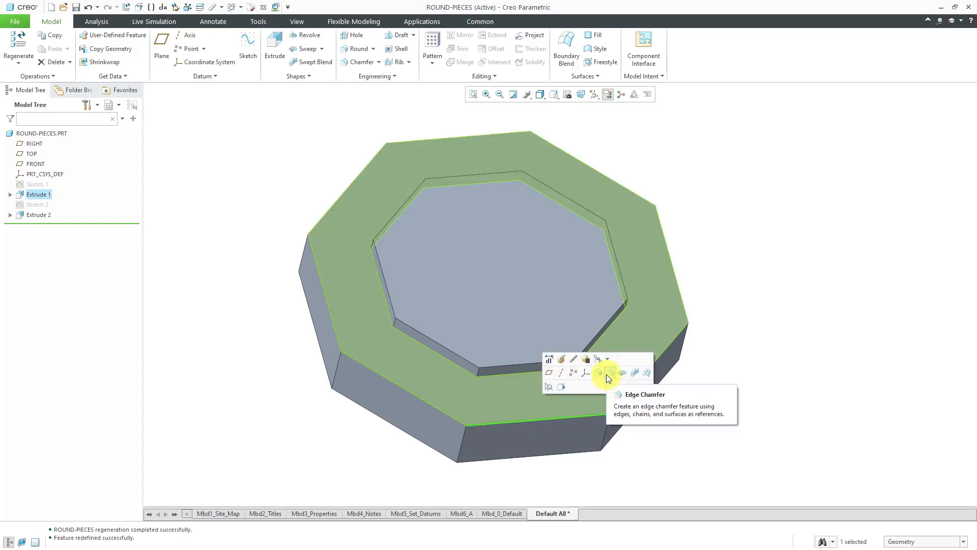
{"action": "left_click", "coordinate": [607, 374]}
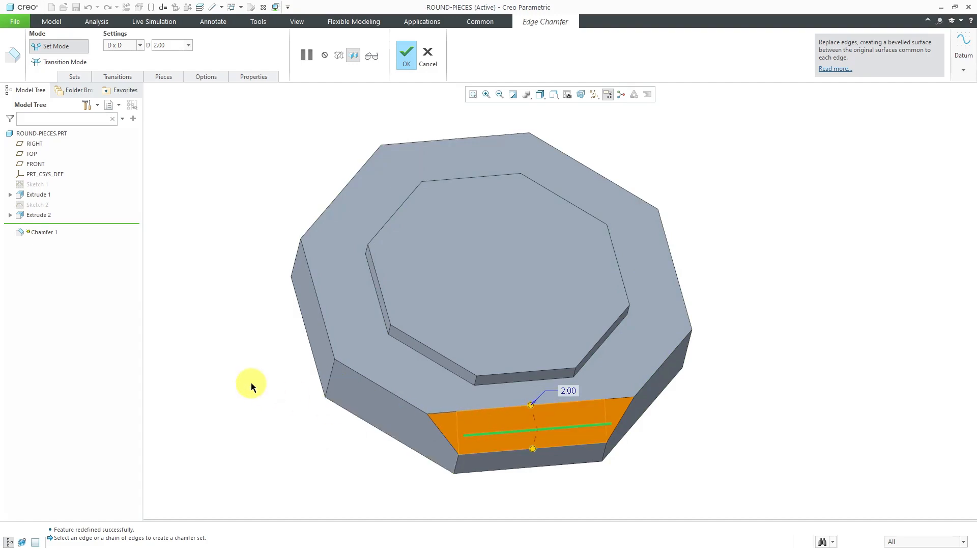
{"action": "left_click", "coordinate": [405, 53]}
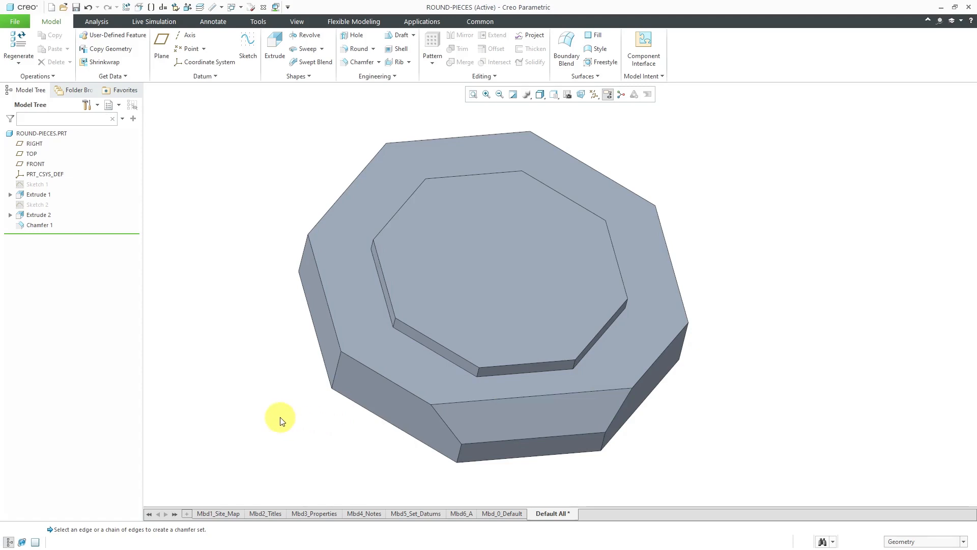
- Delete Chamfer 1 from the front outer edge and confirm the deletion
{"action": "left_click", "coordinate": [486, 423]}
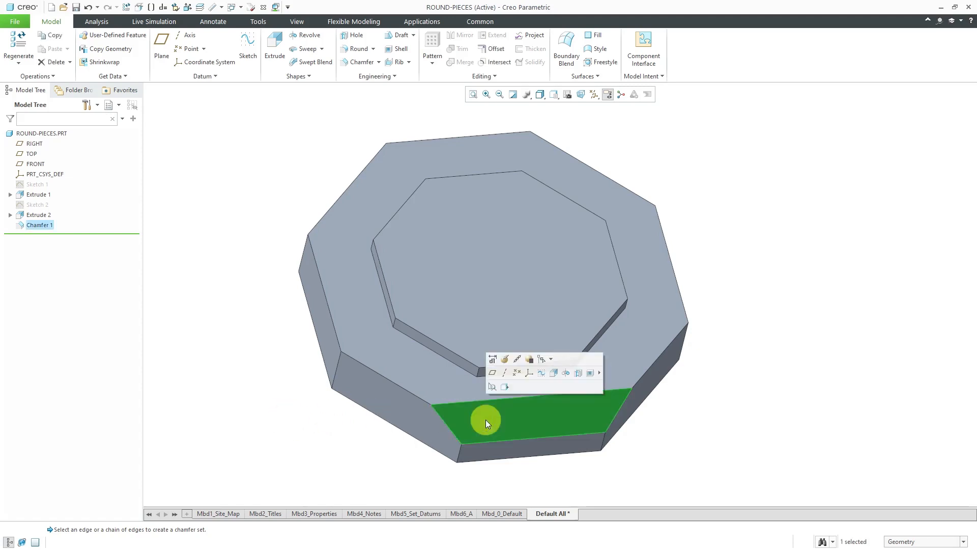
{"action": "right_click", "coordinate": [487, 423]}
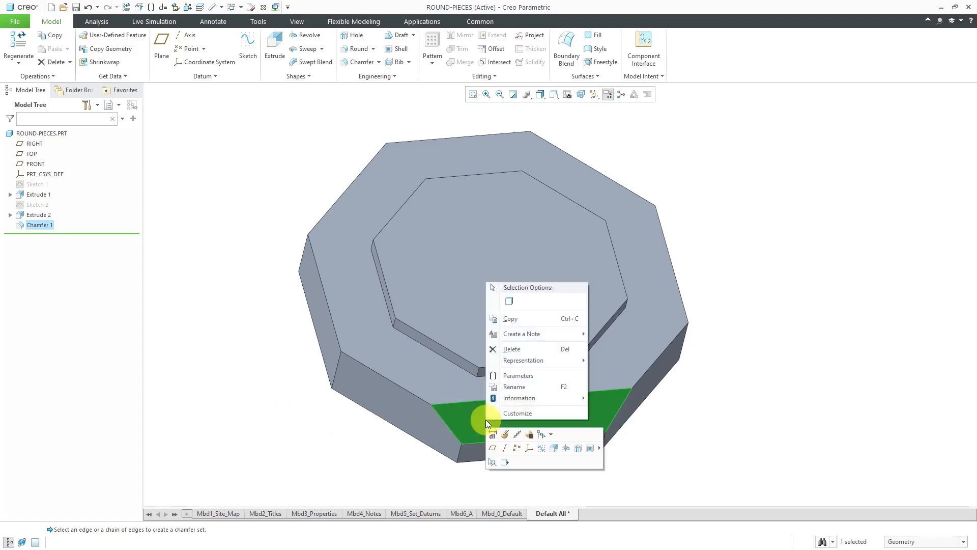
{"action": "left_click", "coordinate": [504, 348]}
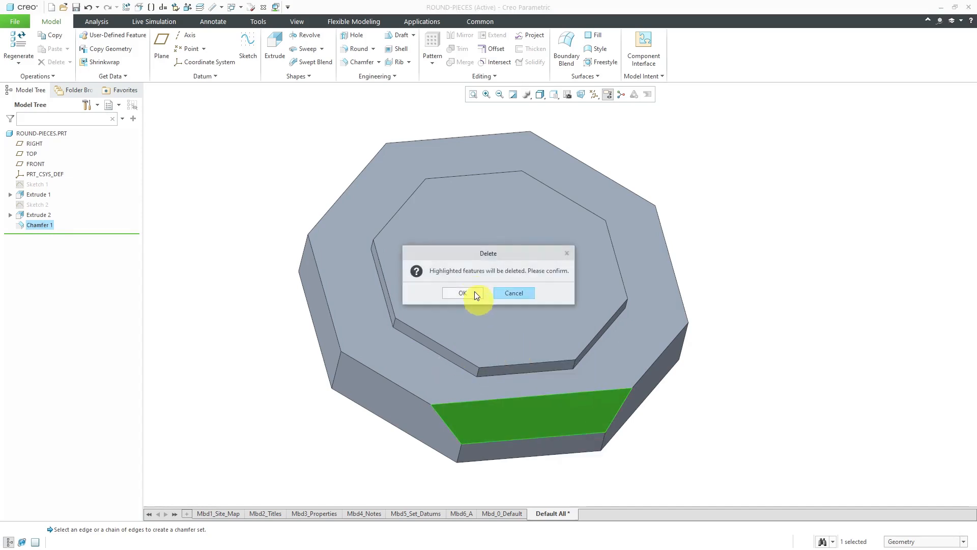
{"action": "left_click", "coordinate": [460, 293]}
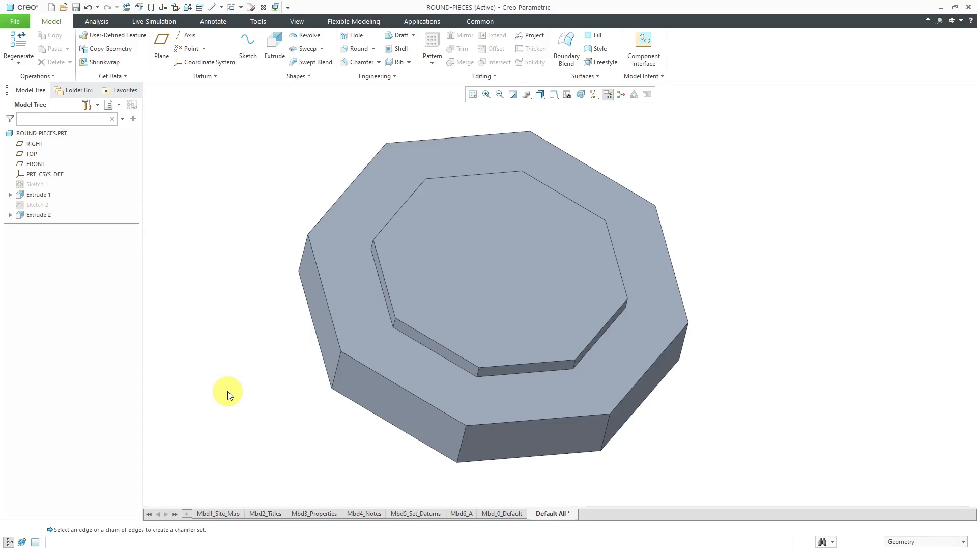
{"action": "mouse_move", "coordinate": [453, 454]}
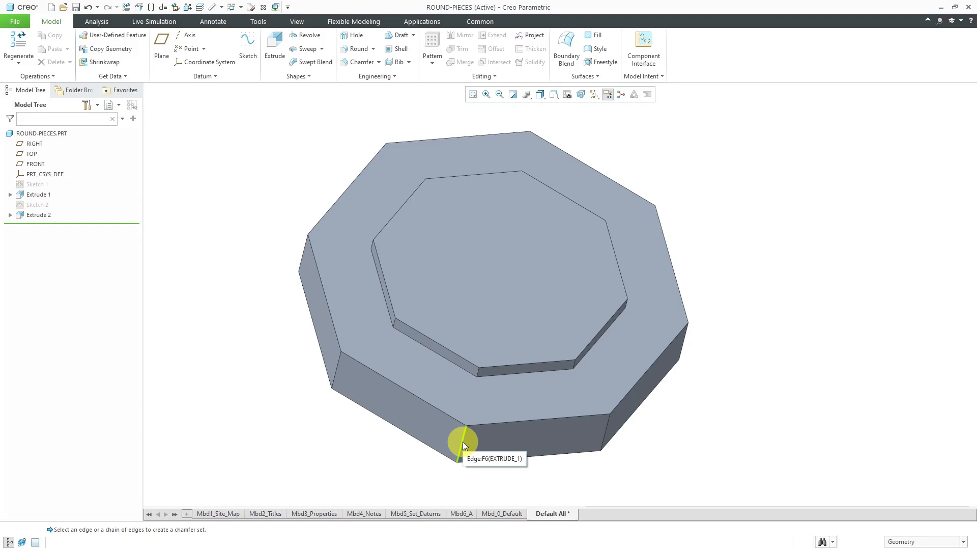
- Round the chain of eight vertical corner edges with a 2.00 radius
{"action": "left_click", "coordinate": [465, 445]}
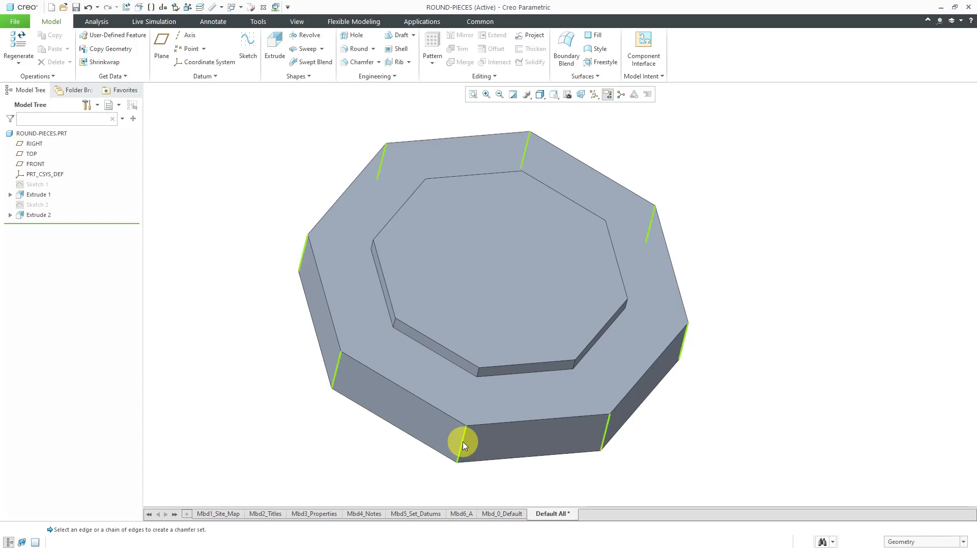
{"action": "mouse_move", "coordinate": [463, 445]}
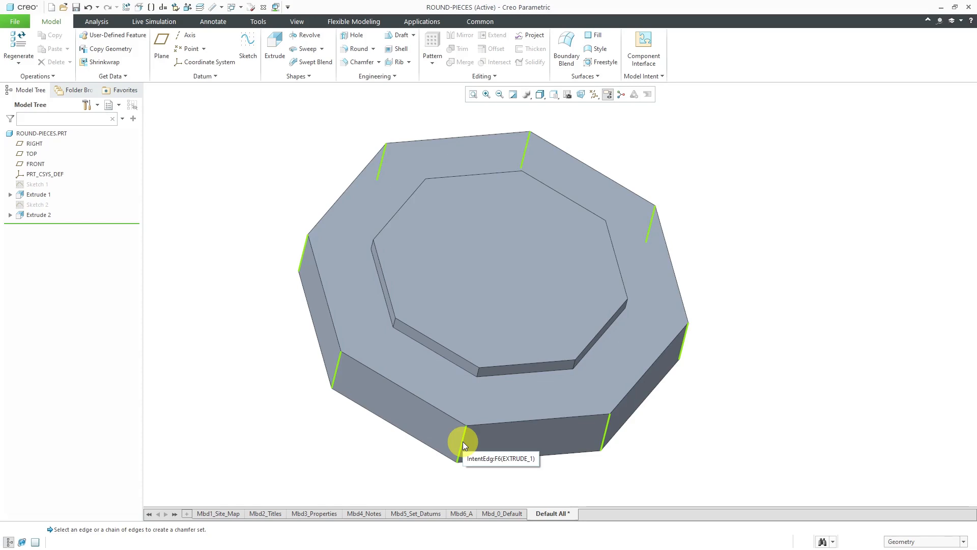
{"action": "left_click", "coordinate": [462, 445]}
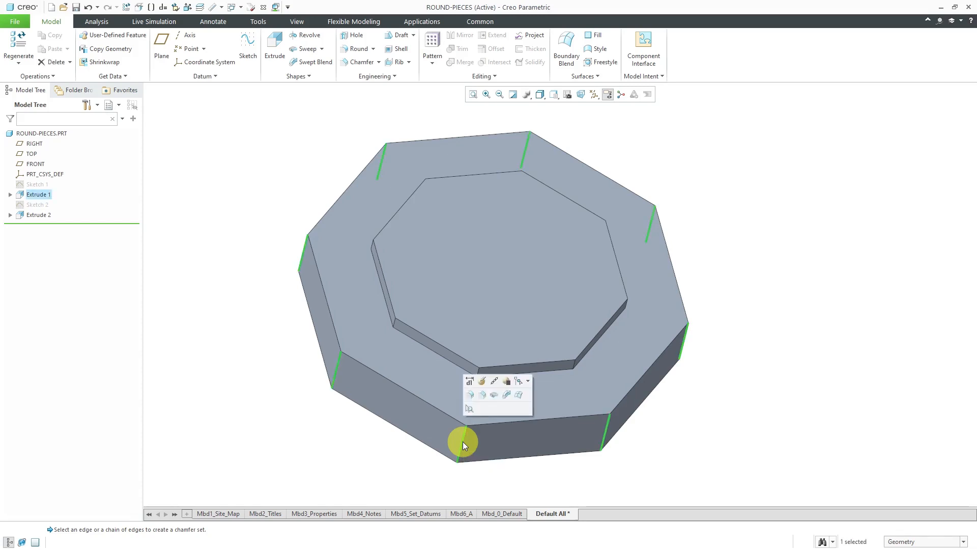
{"action": "mouse_move", "coordinate": [471, 395]}
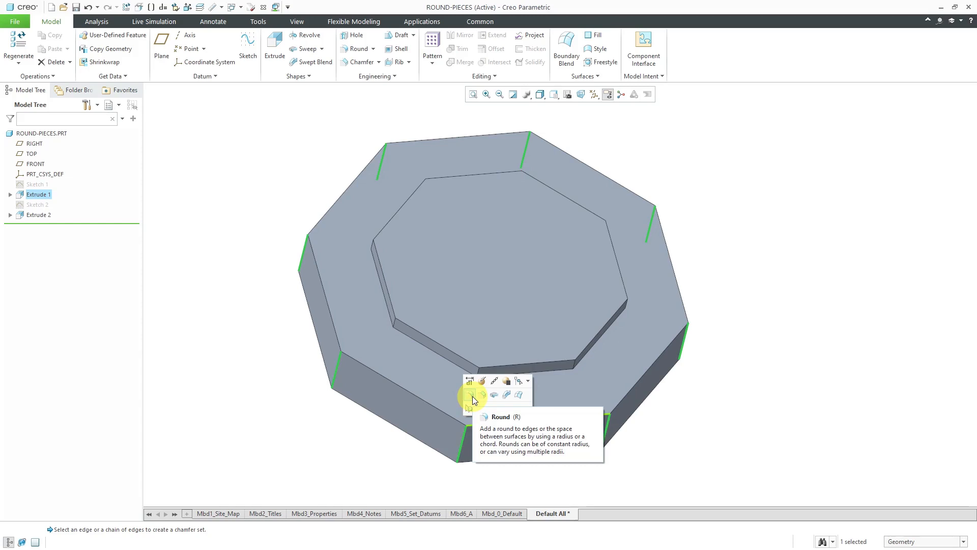
{"action": "left_click", "coordinate": [472, 396]}
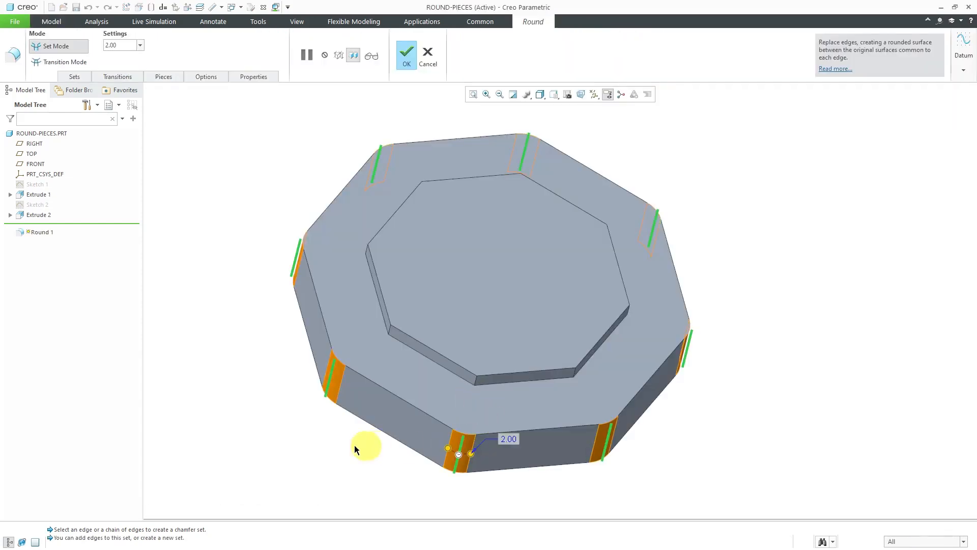
{"action": "mouse_move", "coordinate": [294, 450]}
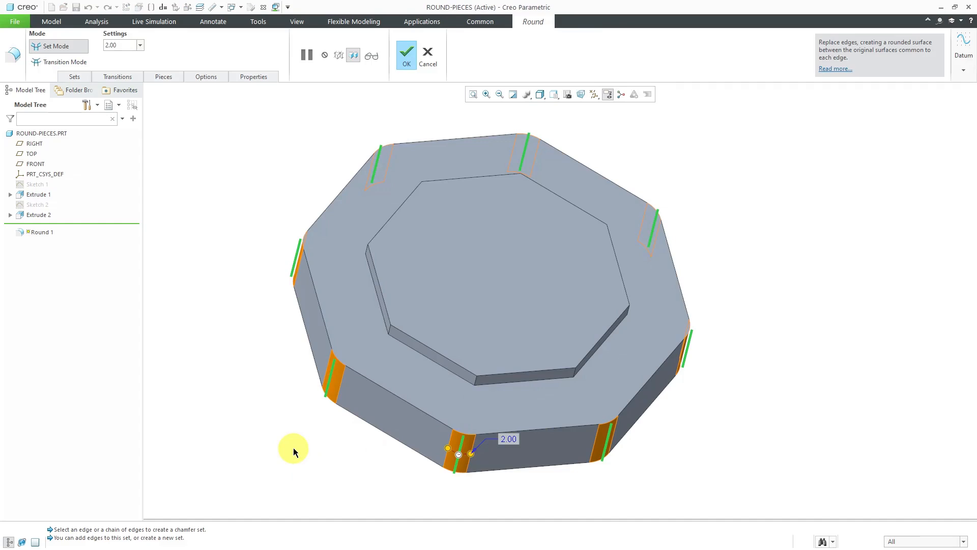
{"action": "left_click", "coordinate": [406, 52]}
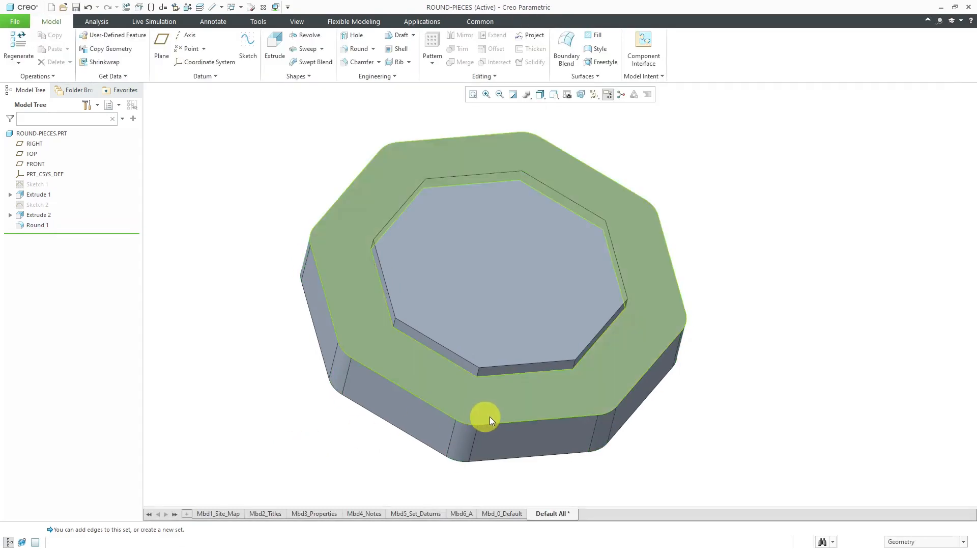
- Apply a D x D 2.00 edge chamfer along the whole outer top edge
{"action": "left_click", "coordinate": [514, 423]}
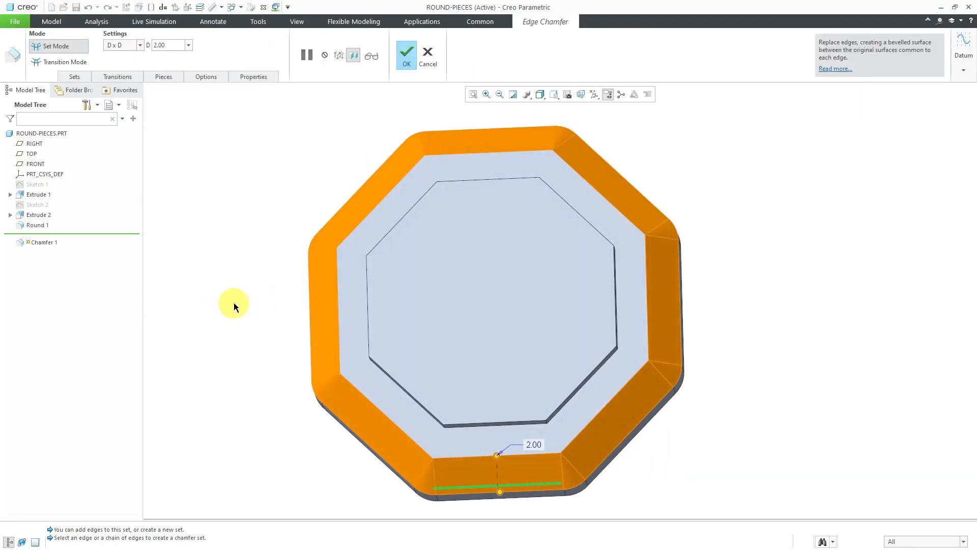
{"action": "left_click", "coordinate": [406, 52]}
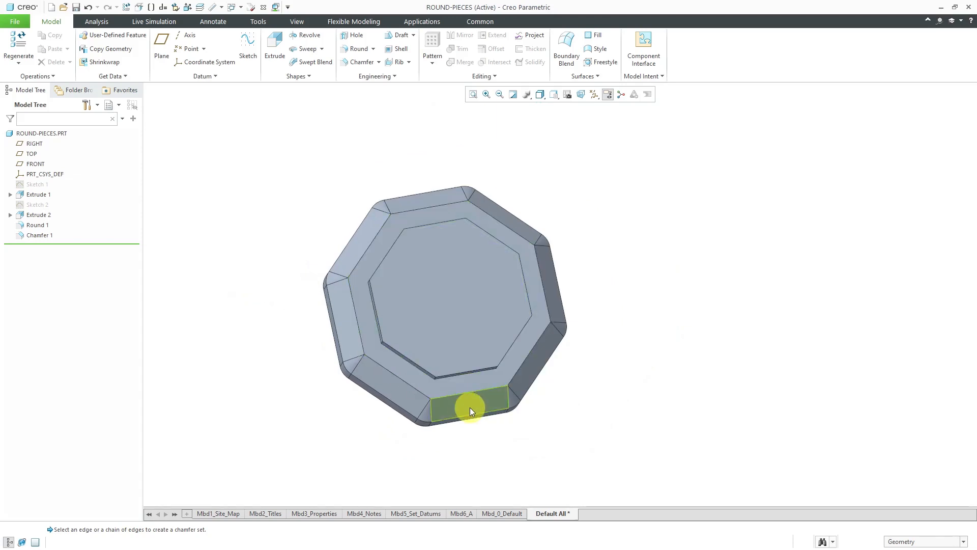
- Trim one piece of the 2.00 outer chamfer in the Pieces tab and finish
{"action": "left_click", "coordinate": [471, 410]}
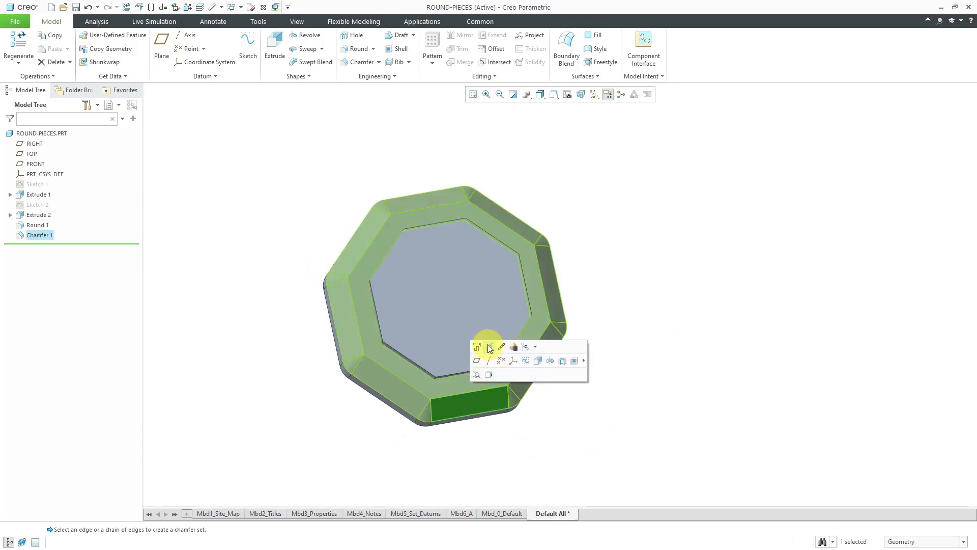
{"action": "mouse_move", "coordinate": [489, 347]}
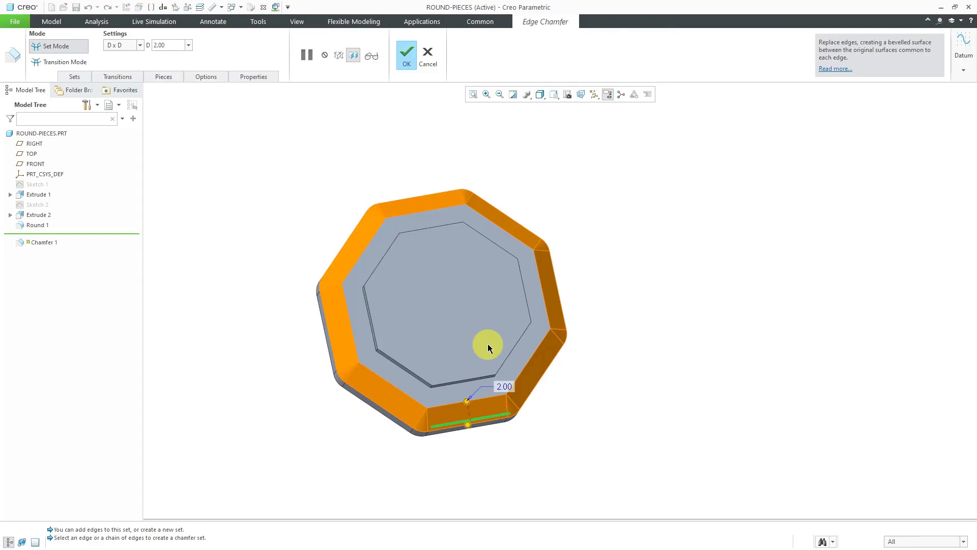
{"action": "left_click", "coordinate": [163, 77]}
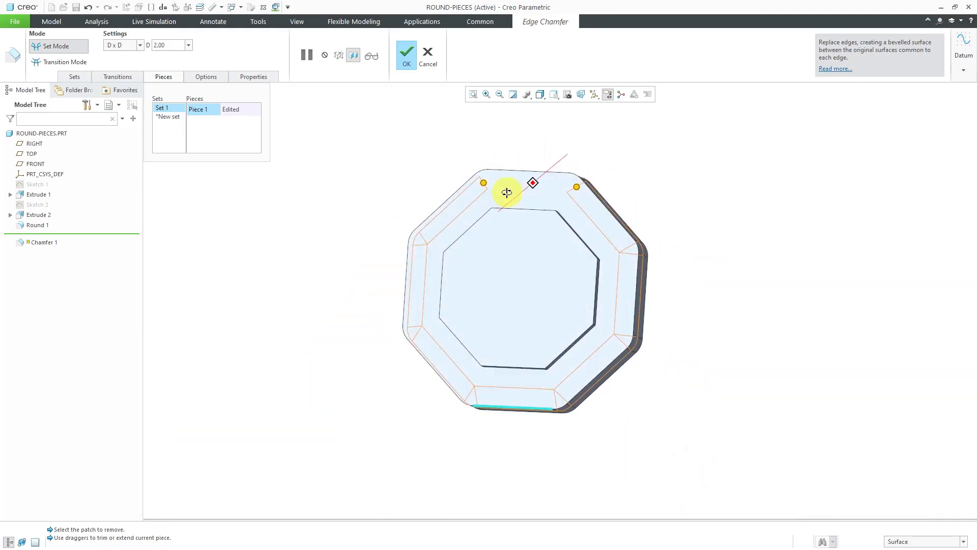
{"action": "left_click", "coordinate": [406, 52]}
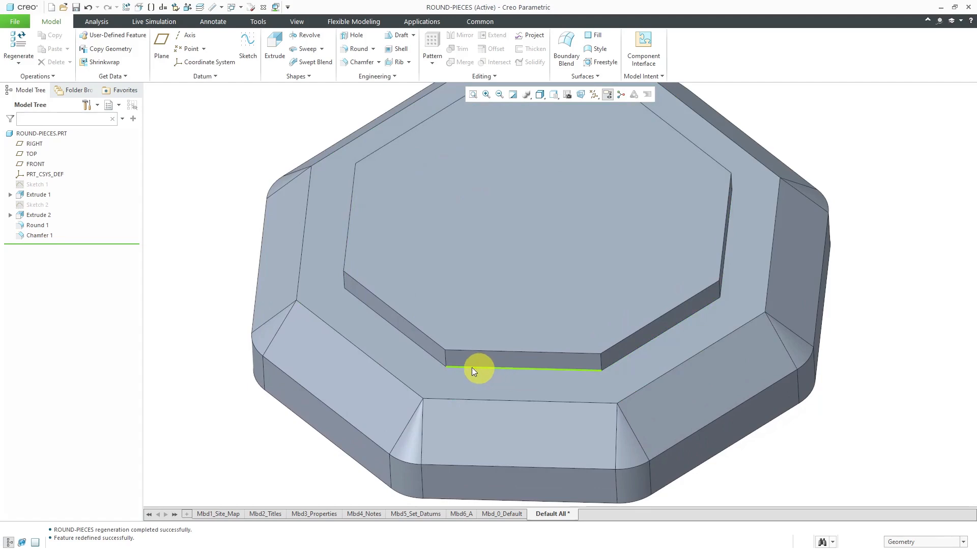
{"action": "mouse_move", "coordinate": [509, 370]}
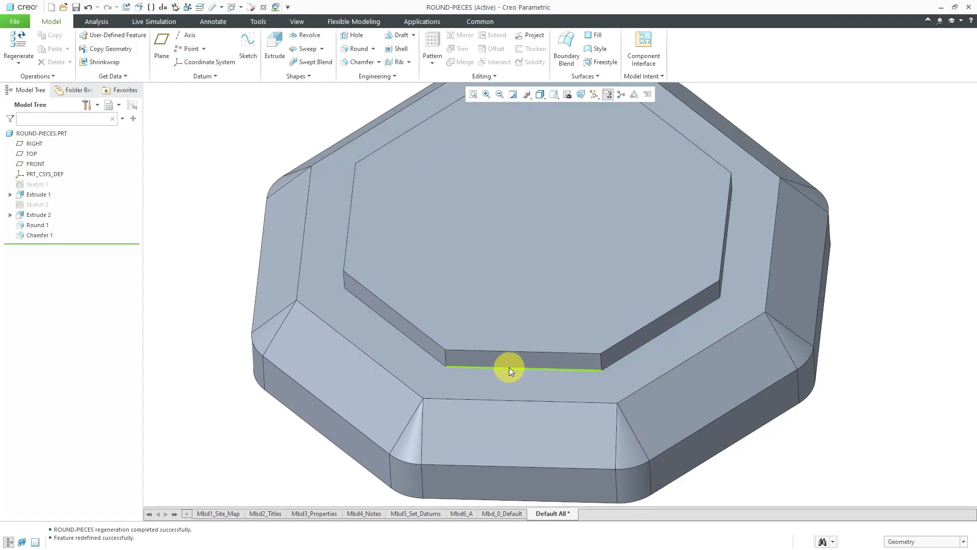
{"action": "mouse_move", "coordinate": [511, 371]}
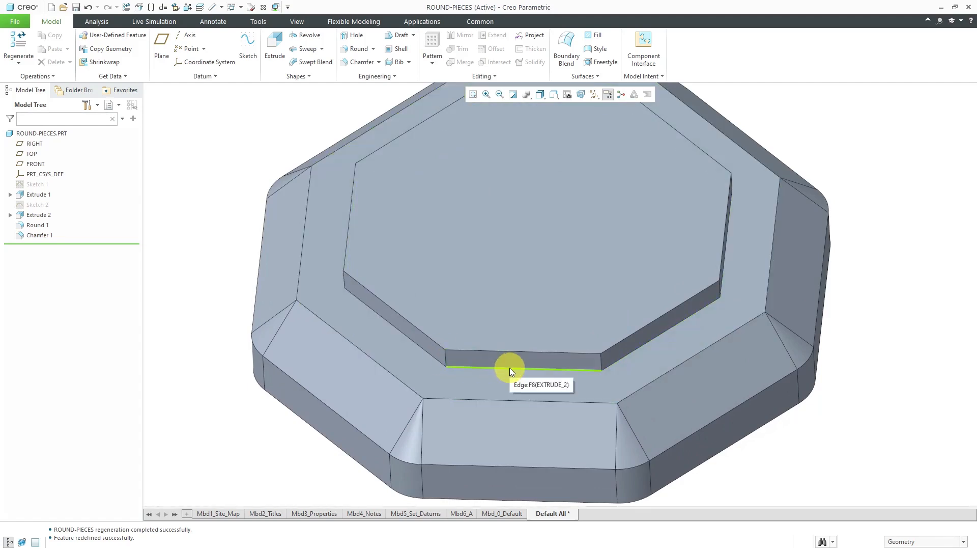
- Start a chamfer on the front bottom edge of the raised inner octagon
{"action": "left_click", "coordinate": [510, 371]}
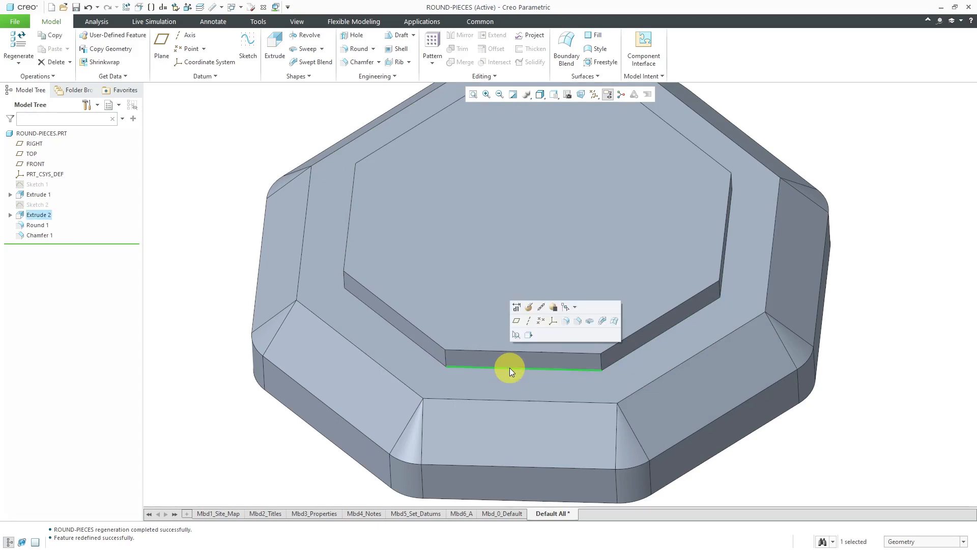
{"action": "left_click", "coordinate": [564, 321]}
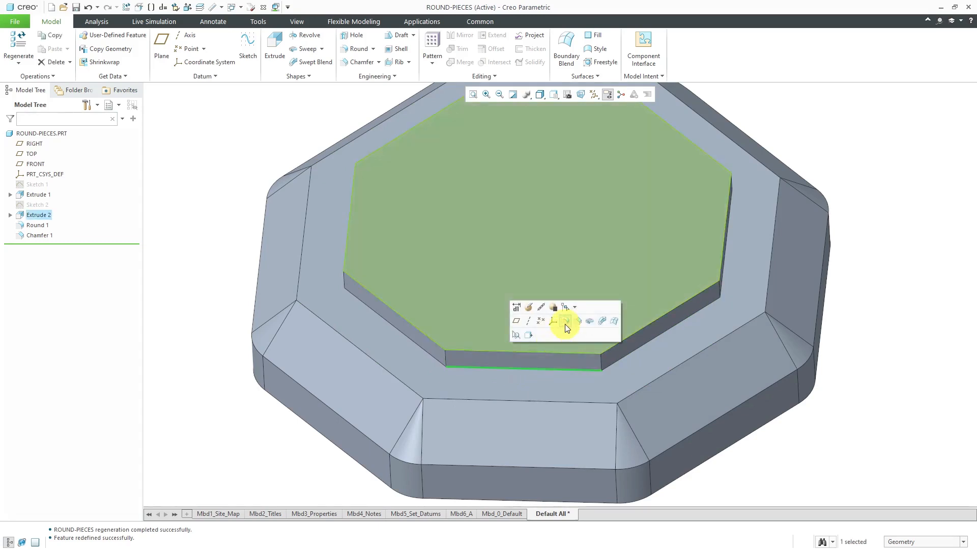
{"action": "left_click", "coordinate": [565, 321]}
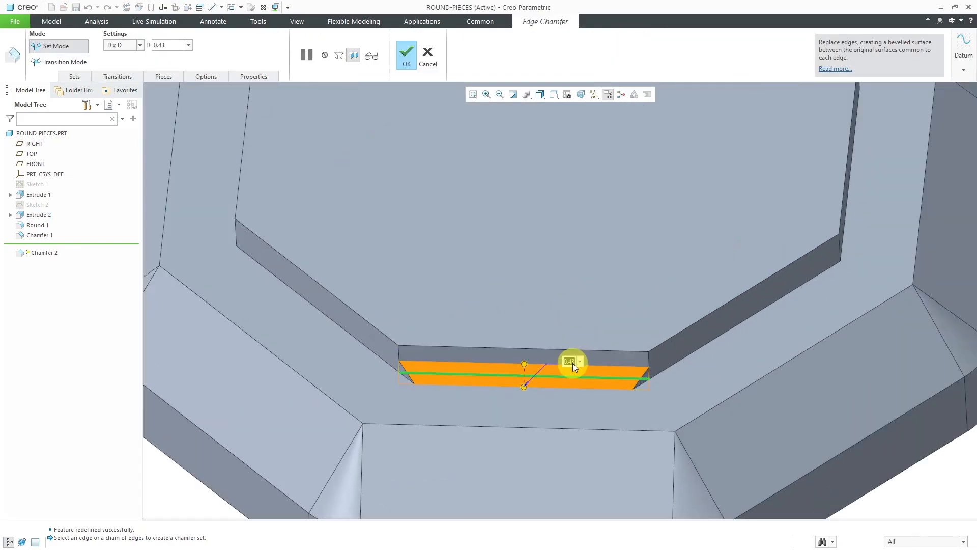
{"action": "mouse_move", "coordinate": [724, 377]}
{"action": "type", "text": "0.25"}
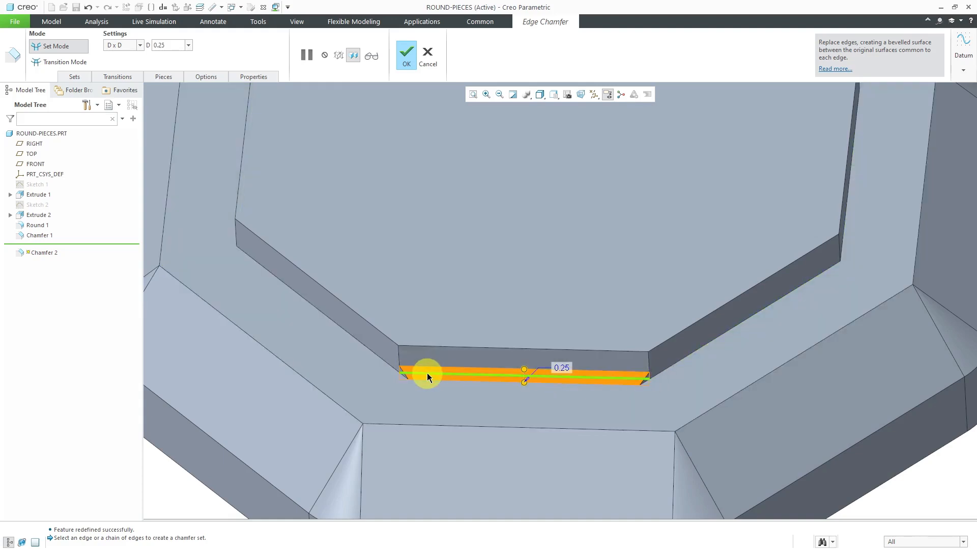
{"action": "mouse_move", "coordinate": [650, 355]}
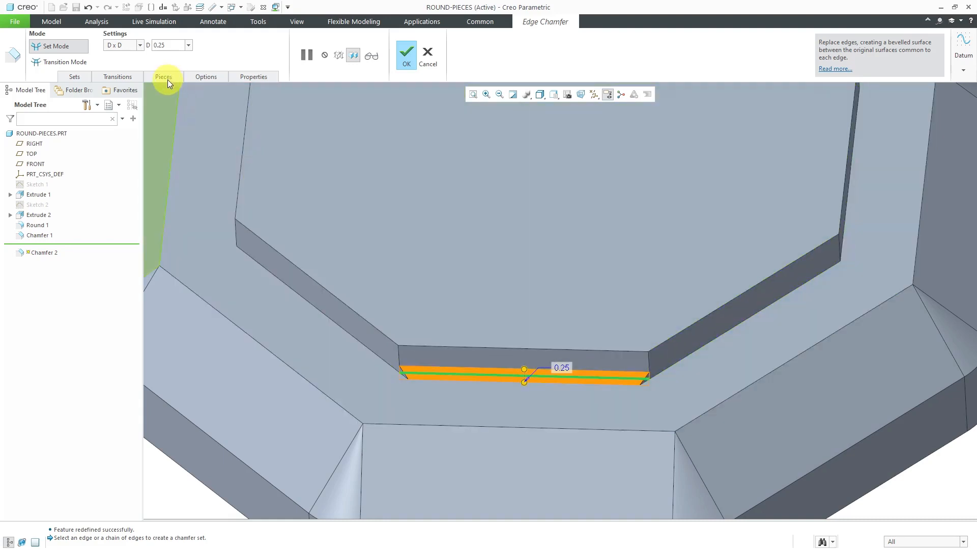
- Extend the 0.25 inner chamfer around the neighbouring base sides and apply it
{"action": "left_click", "coordinate": [164, 76]}
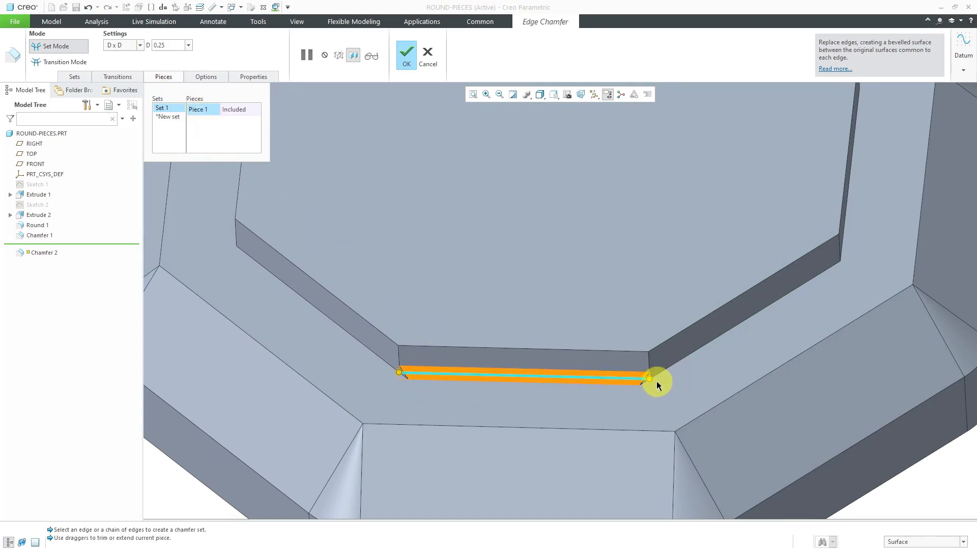
{"action": "left_click_drag", "start_coordinate": [654, 381], "coordinate": [832, 269]}
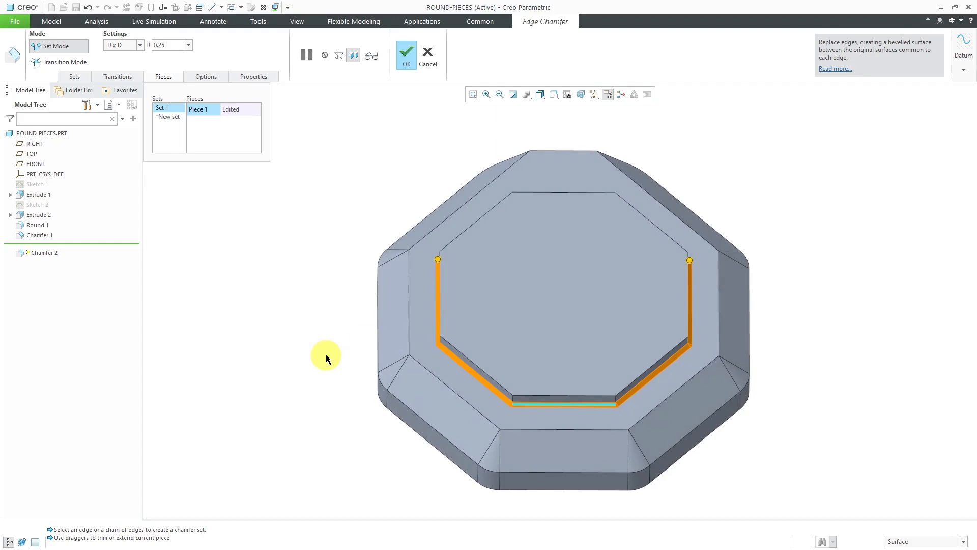
{"action": "left_click", "coordinate": [406, 50]}
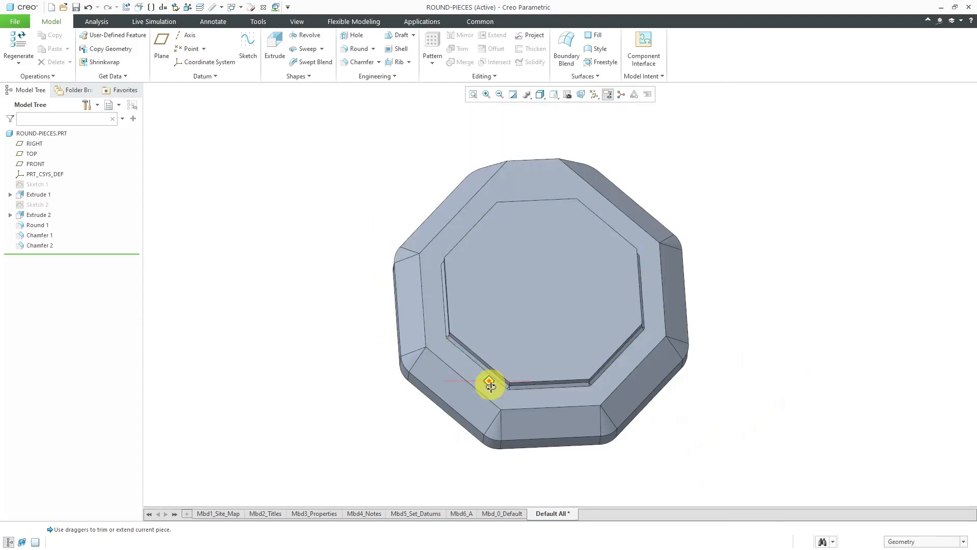
- Set Chamfer 1's Piece 1 from Edited back to Included
{"action": "left_click_drag", "start_coordinate": [490, 385], "coordinate": [497, 416]}
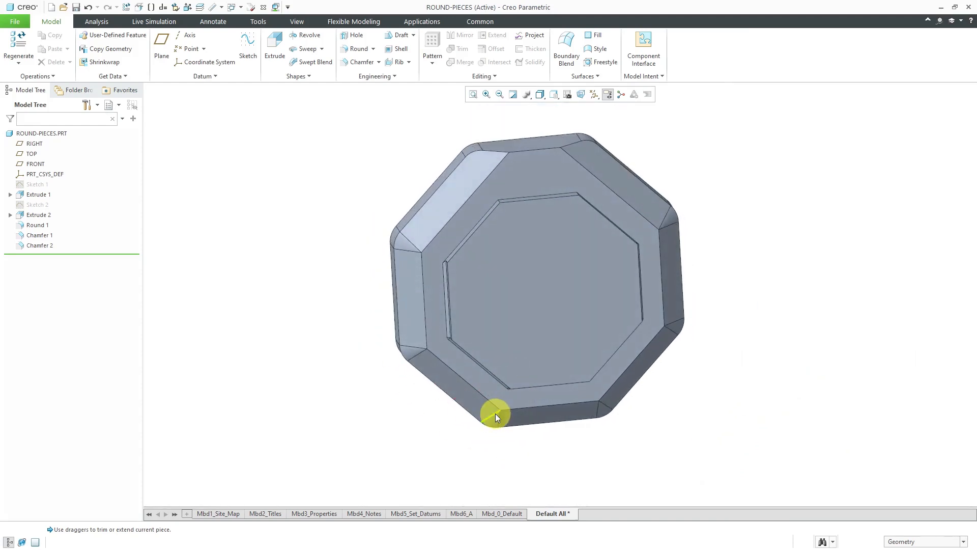
{"action": "mouse_move", "coordinate": [543, 418]}
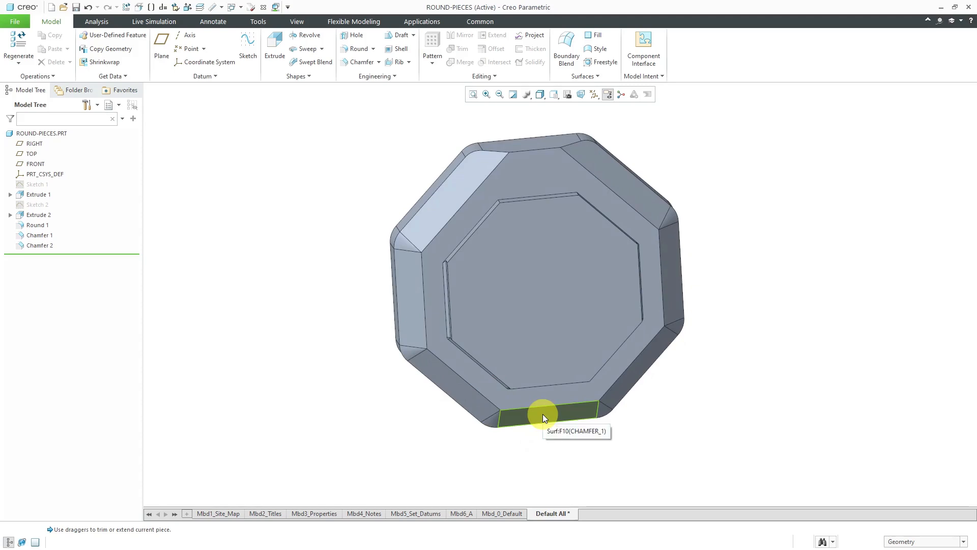
{"action": "left_click", "coordinate": [544, 416]}
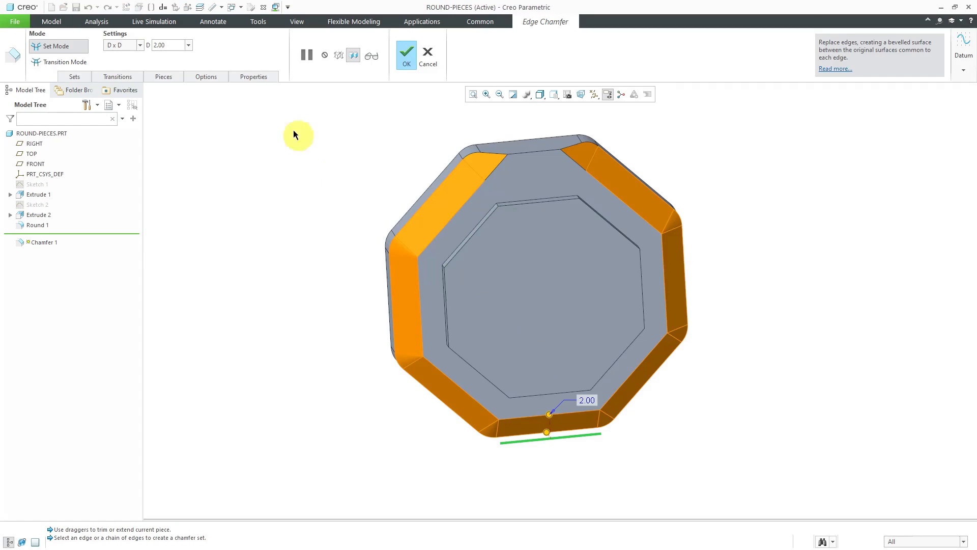
{"action": "left_click", "coordinate": [163, 77]}
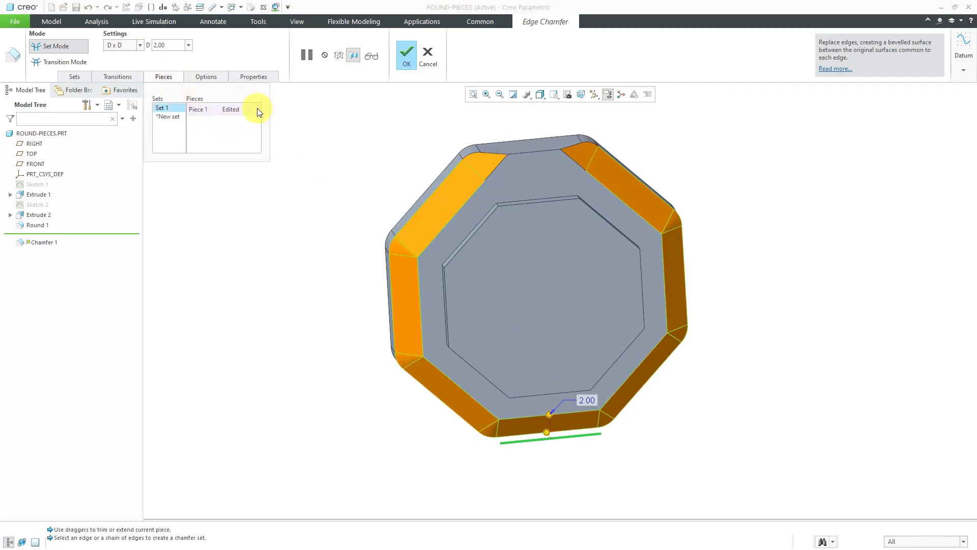
{"action": "left_click", "coordinate": [256, 109]}
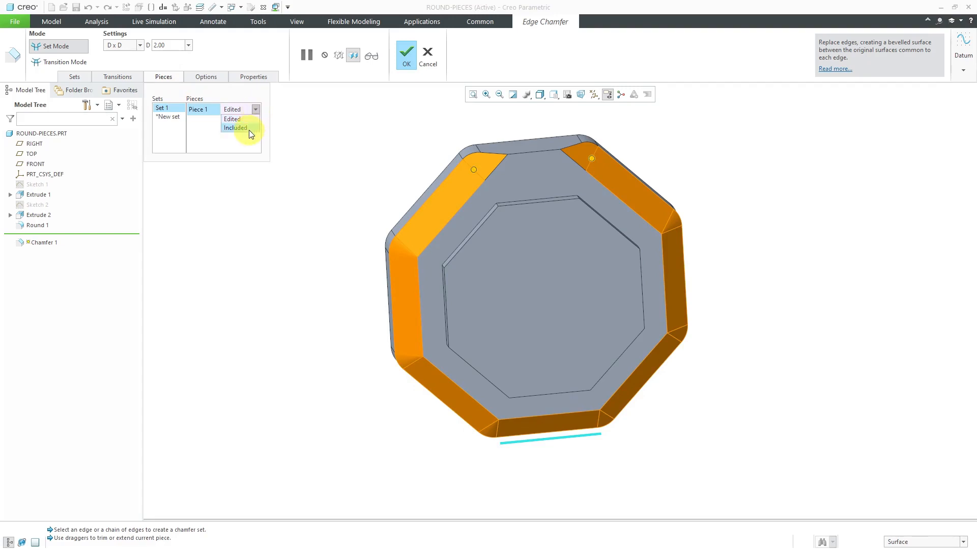
{"action": "left_click", "coordinate": [235, 128]}
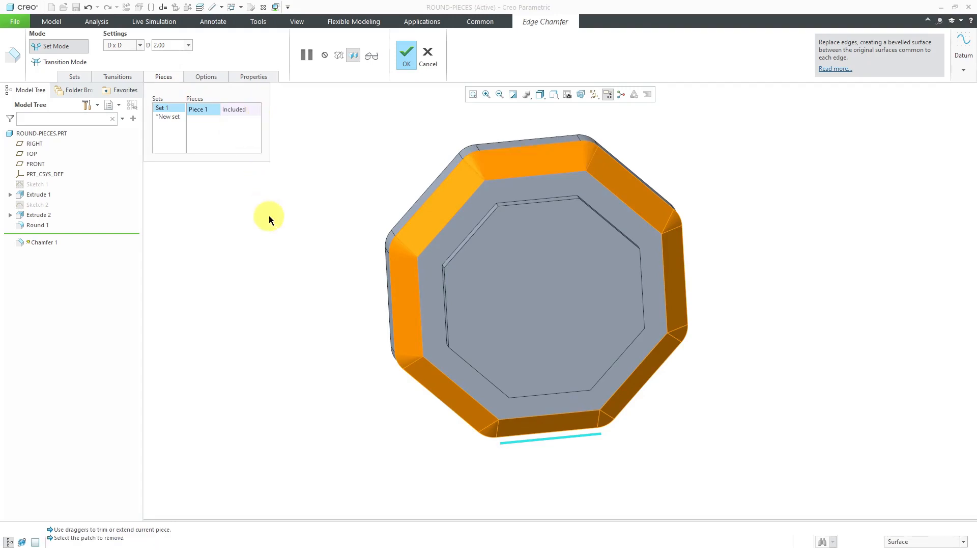
{"action": "left_click", "coordinate": [406, 51]}
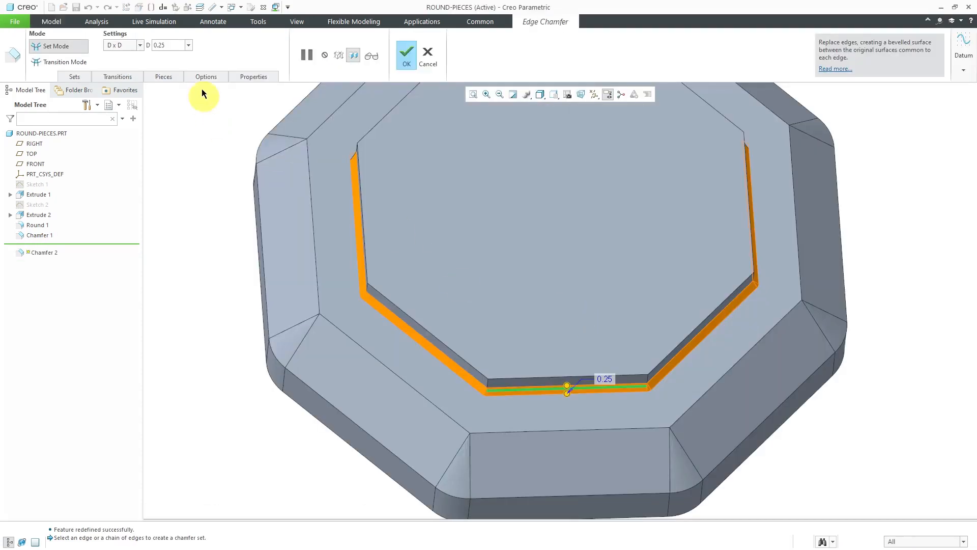
- Return Chamfer 2's Piece 1 to Included, limiting it to the front lower edge
{"action": "left_click", "coordinate": [163, 76]}
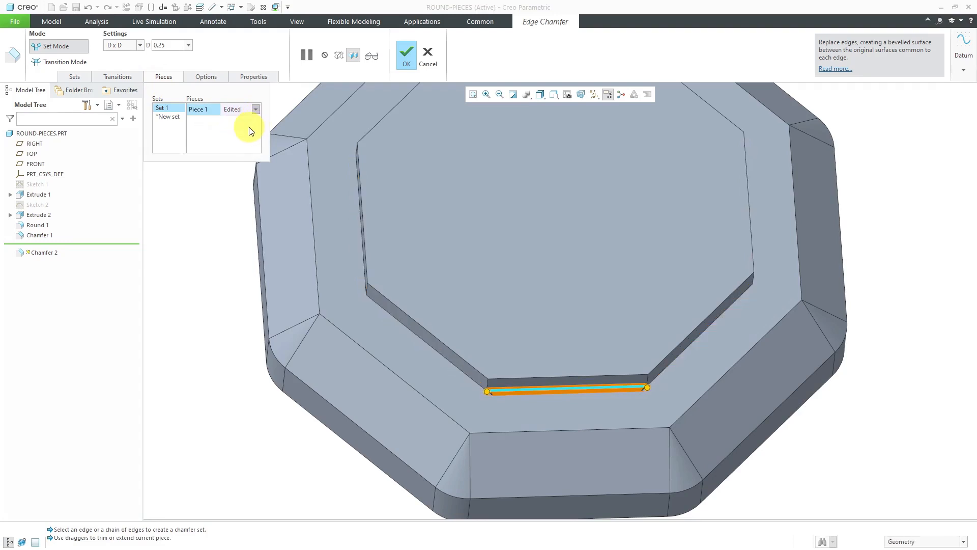
{"action": "left_click", "coordinate": [406, 54]}
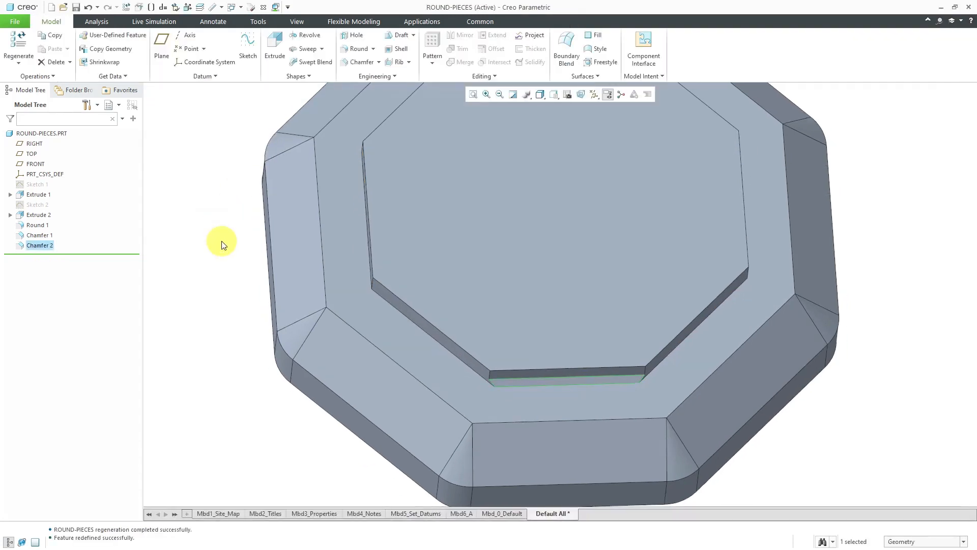